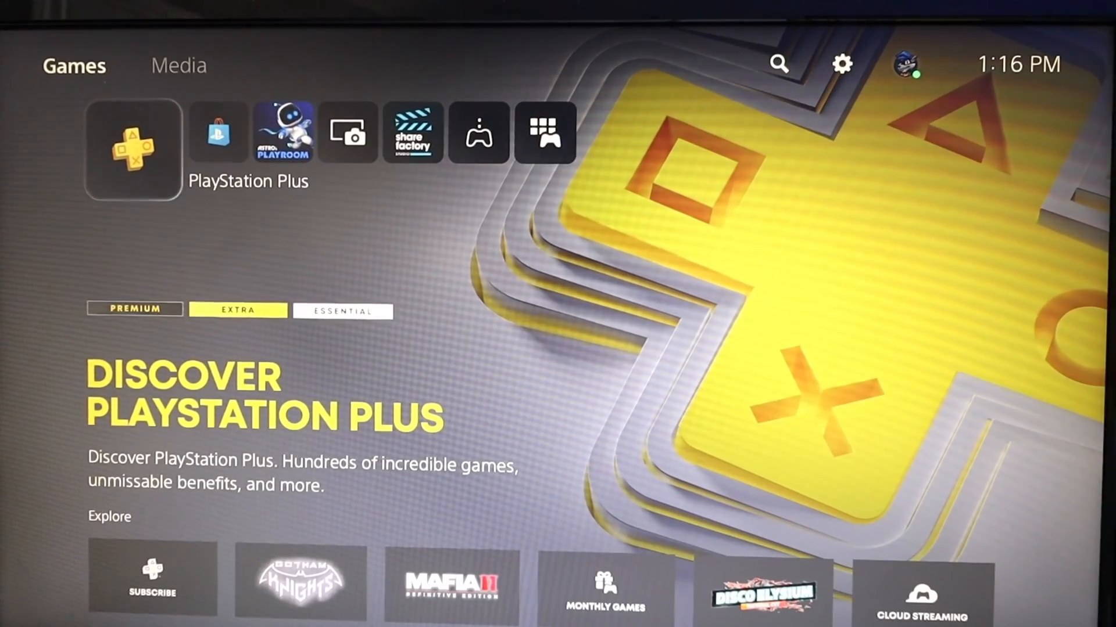
pyautogui.moveTo(778, 62)
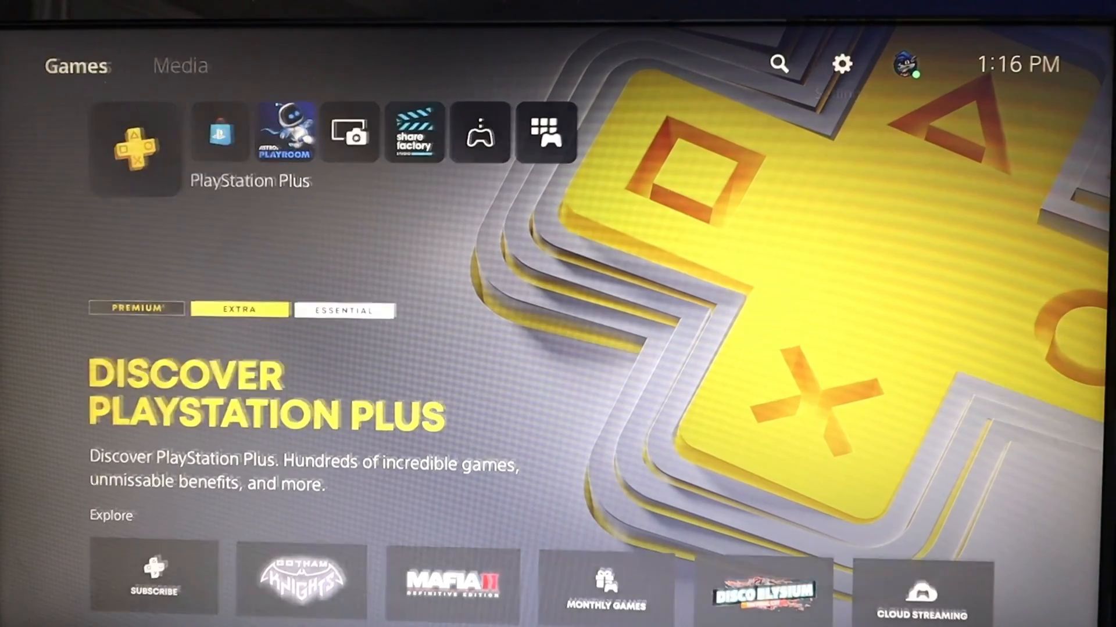
# - Set the PS5 Stream source device to Cam Link 4K so the PS5 home screen shows
pyautogui.click(843, 62)
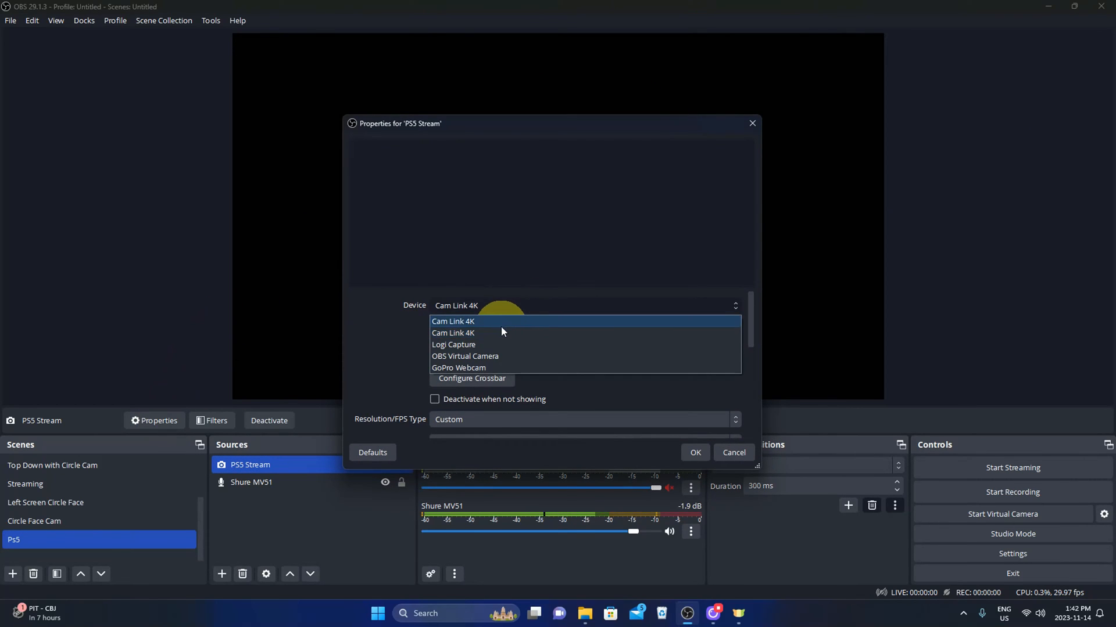
pyautogui.click(695, 452)
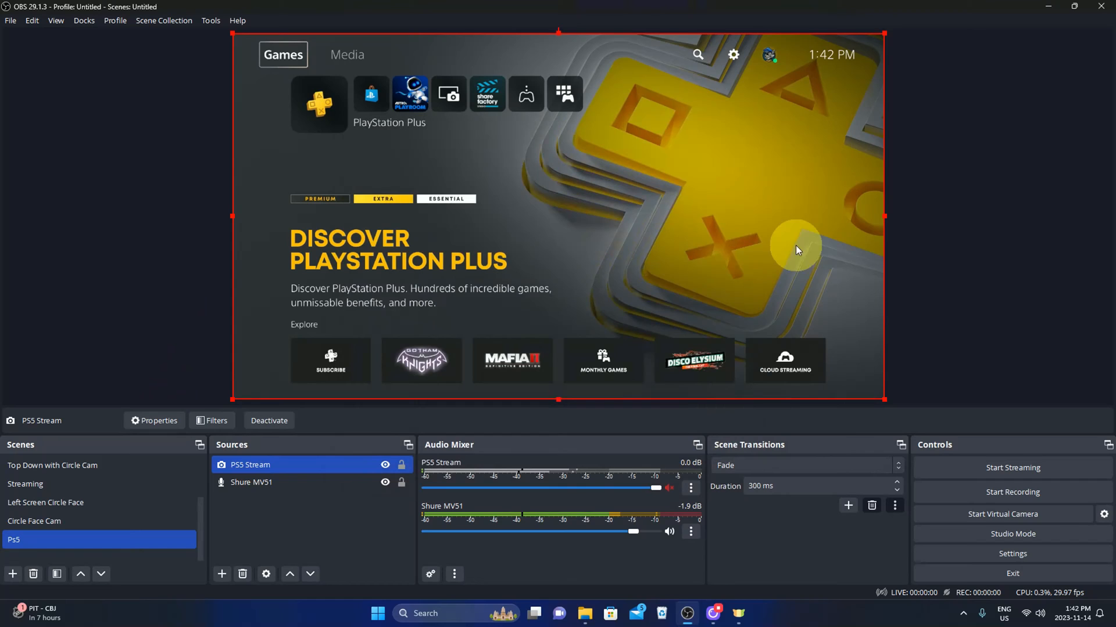
pyautogui.moveTo(597, 324)
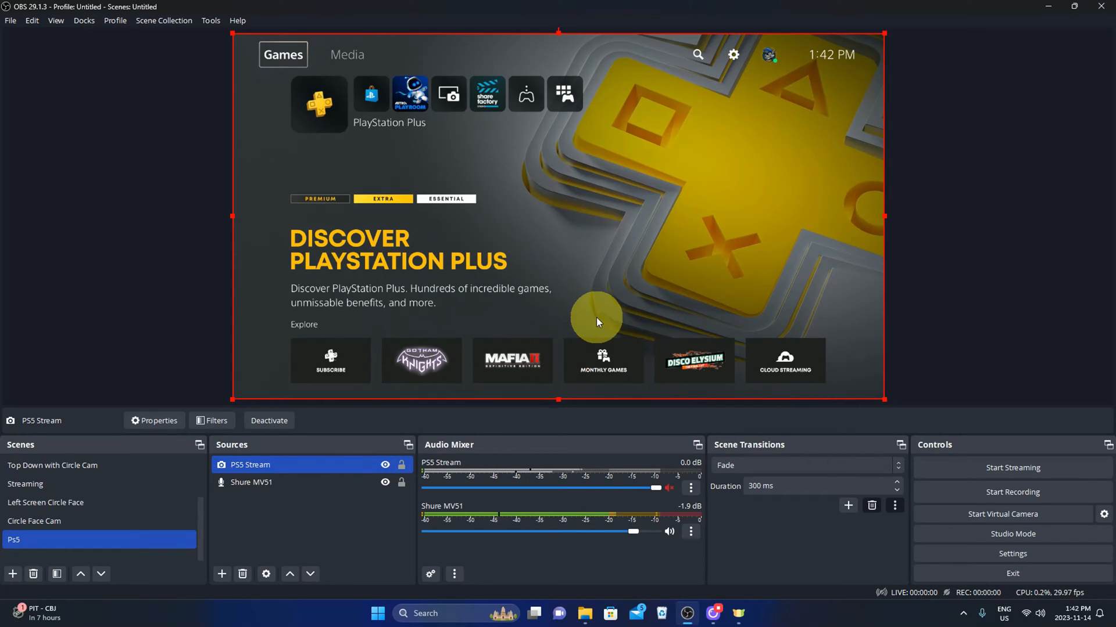
pyautogui.moveTo(521, 141)
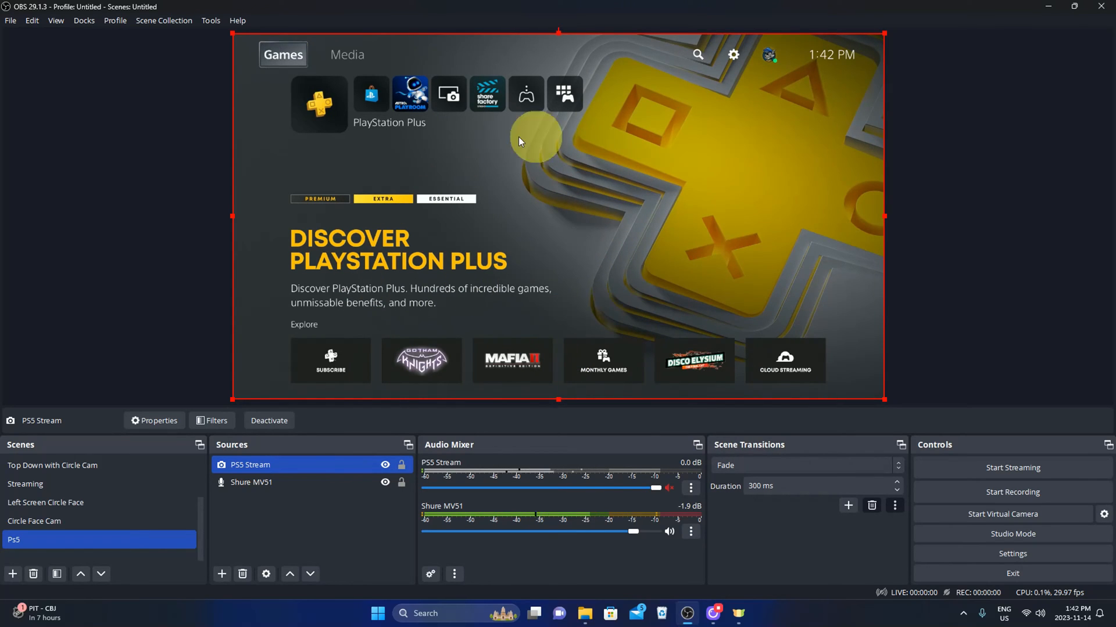
pyautogui.moveTo(618, 207)
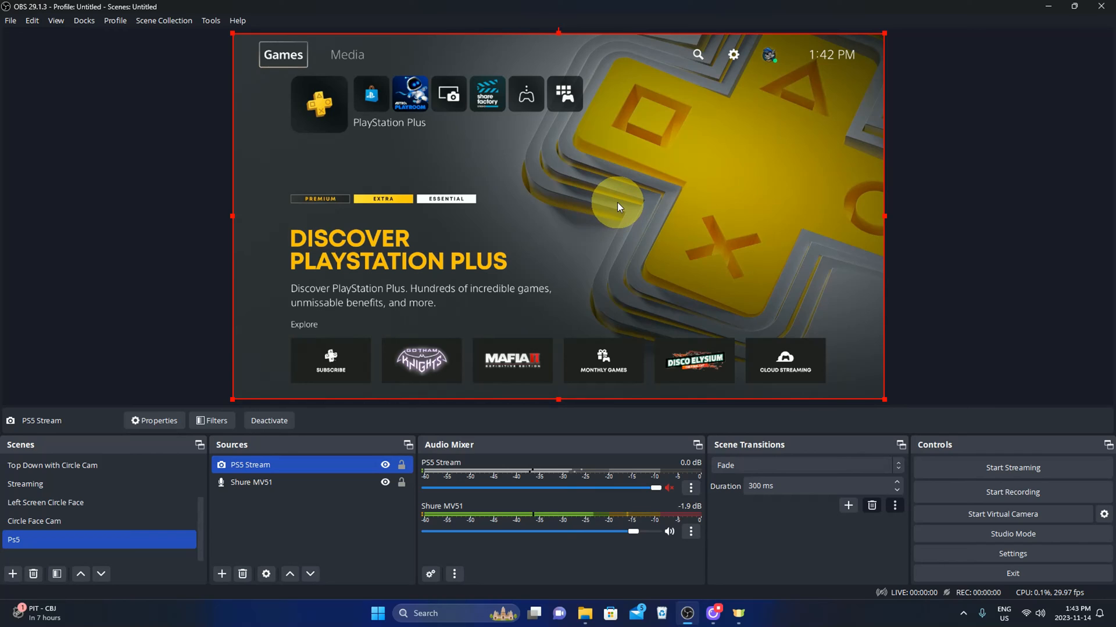